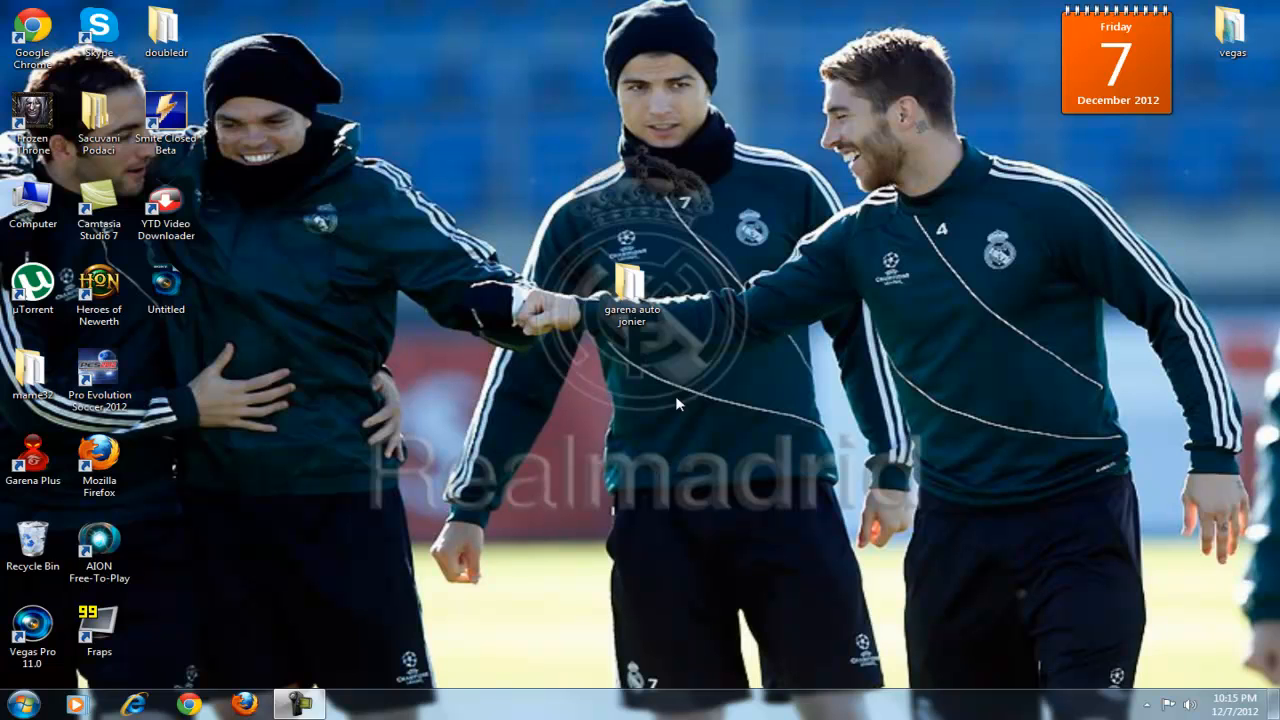
mouse_move(840, 216)
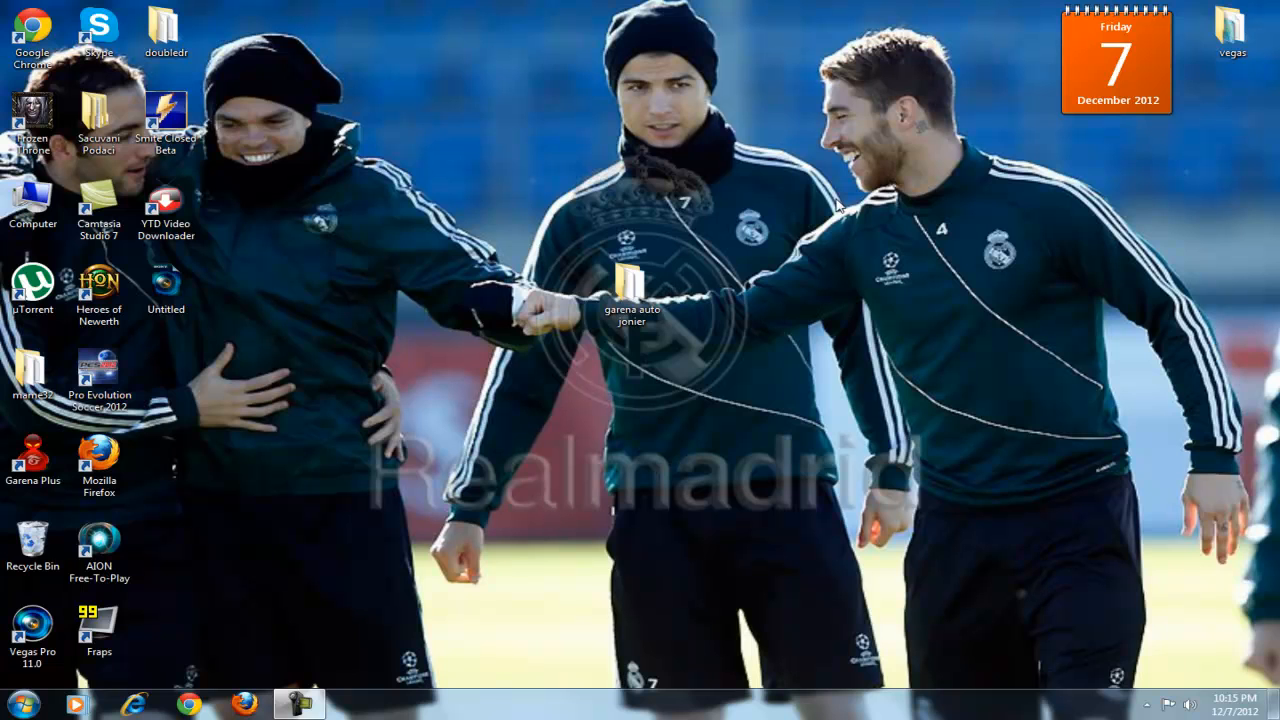
Open the garena auto joiner folder and launch the Auto-Joiner 5.1.1 application.
left_click(642, 290)
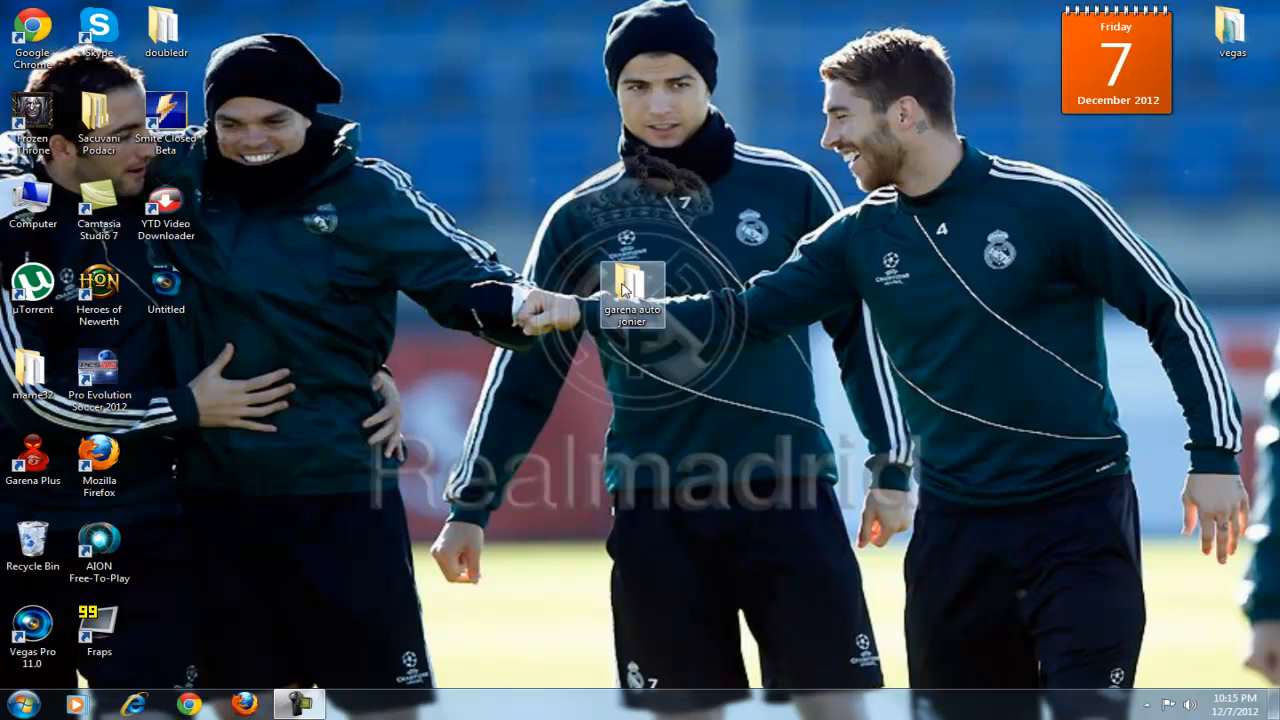
left_click(32, 460)
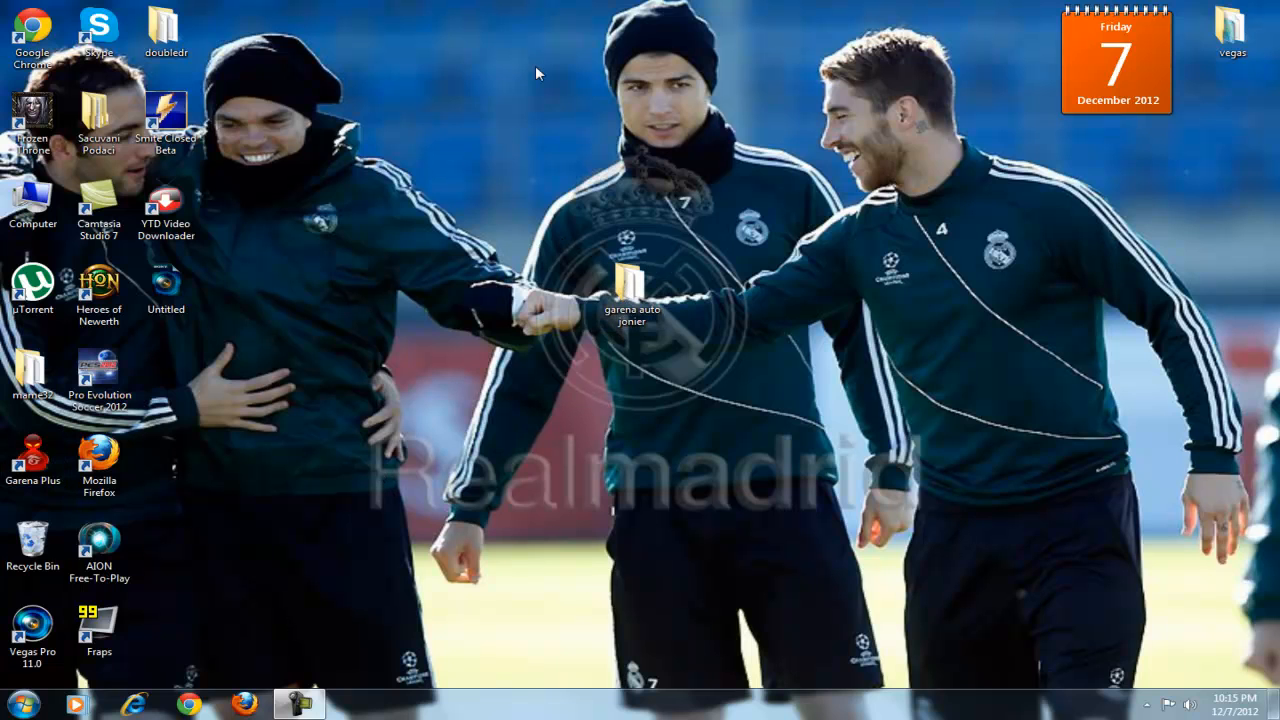
mouse_move(556, 48)
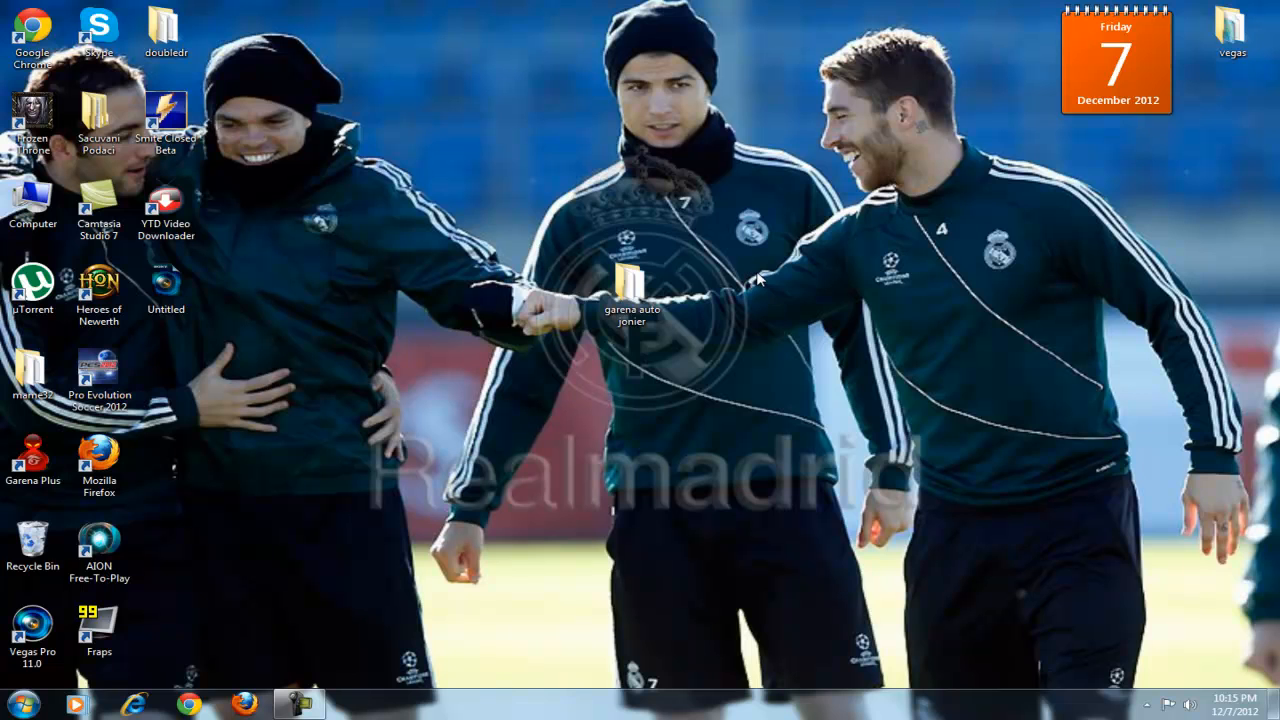
mouse_move(738, 270)
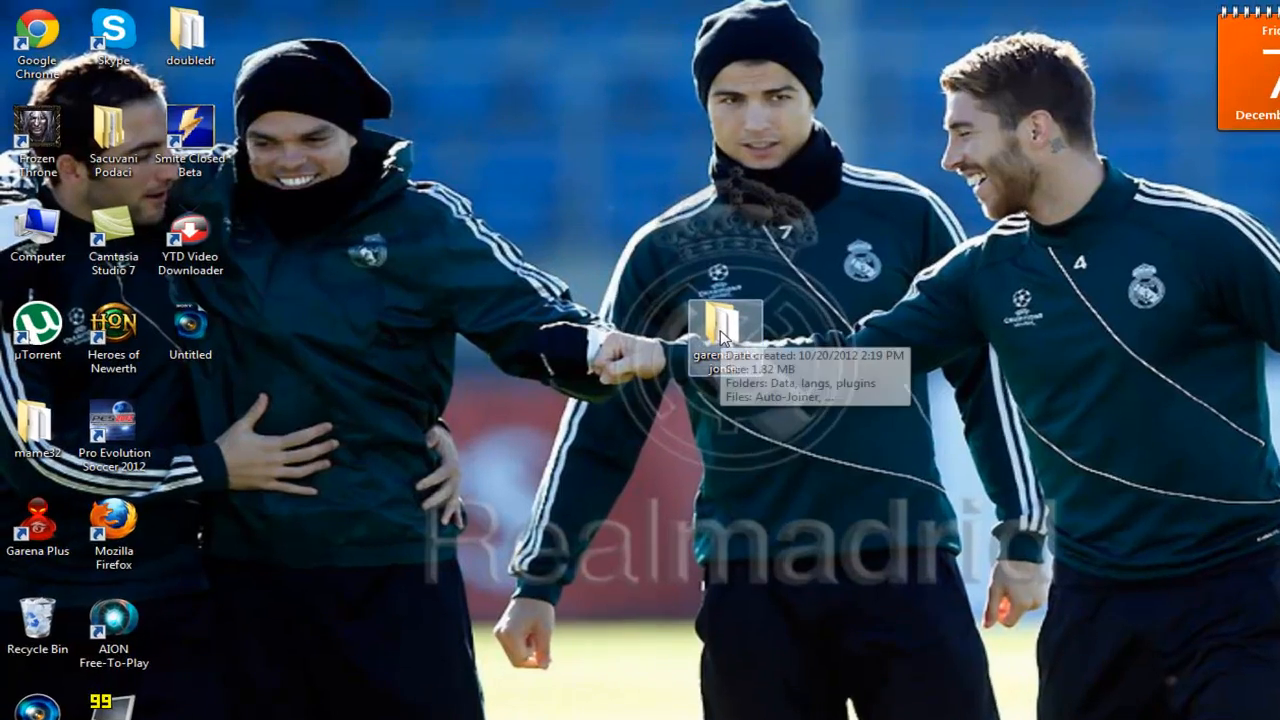
double_click(716, 336)
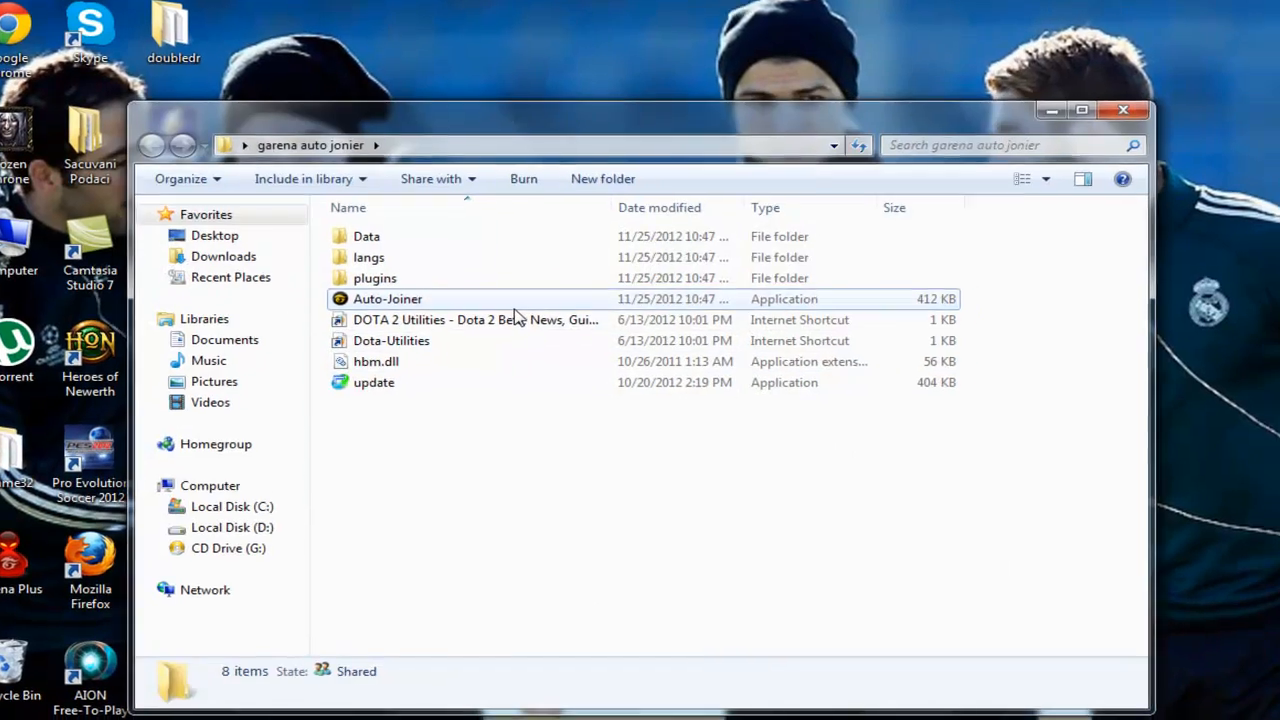
double_click(388, 298)
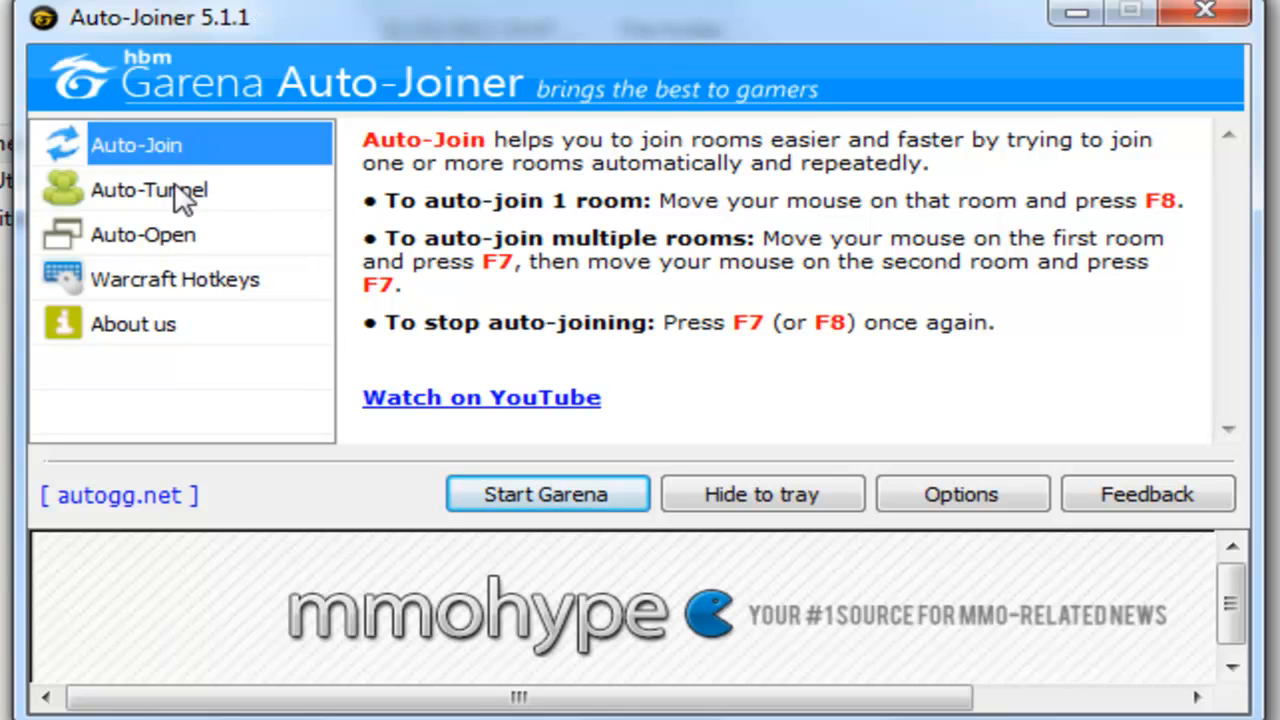
View the Auto-Open application slots, then the Warcraft Hotkeys inventory and skills grid.
left_click(144, 234)
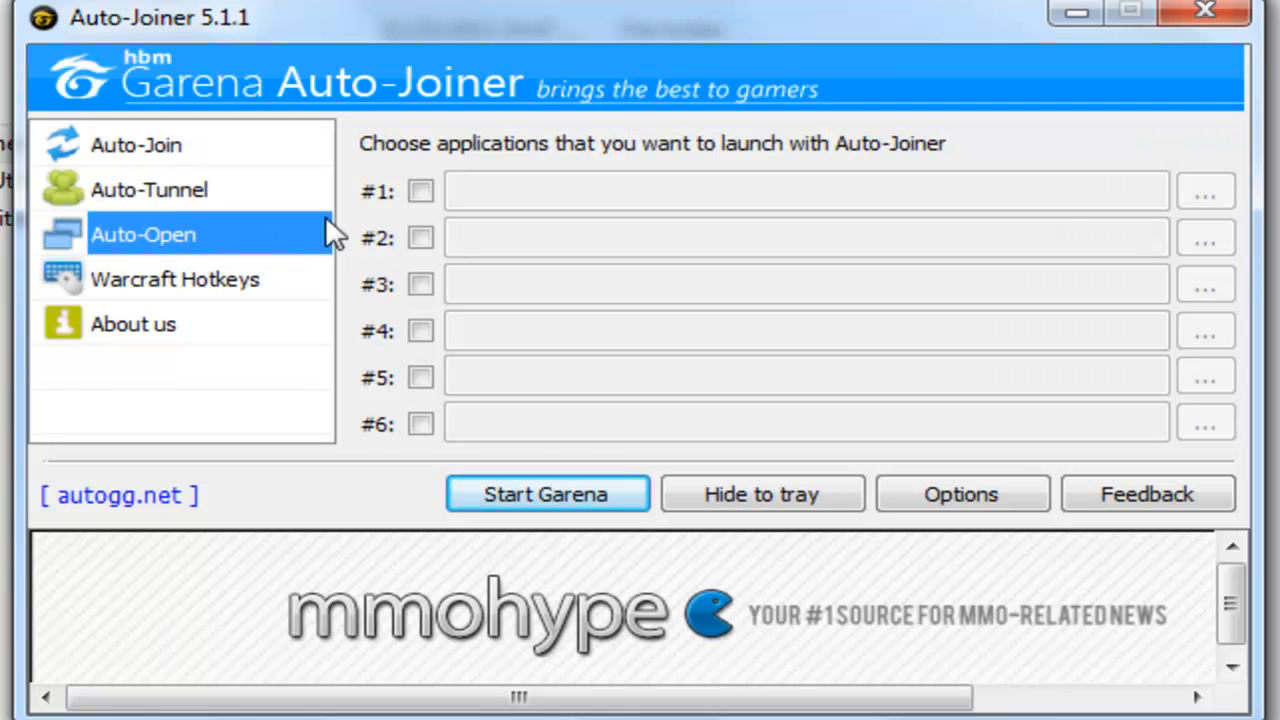
mouse_move(428, 264)
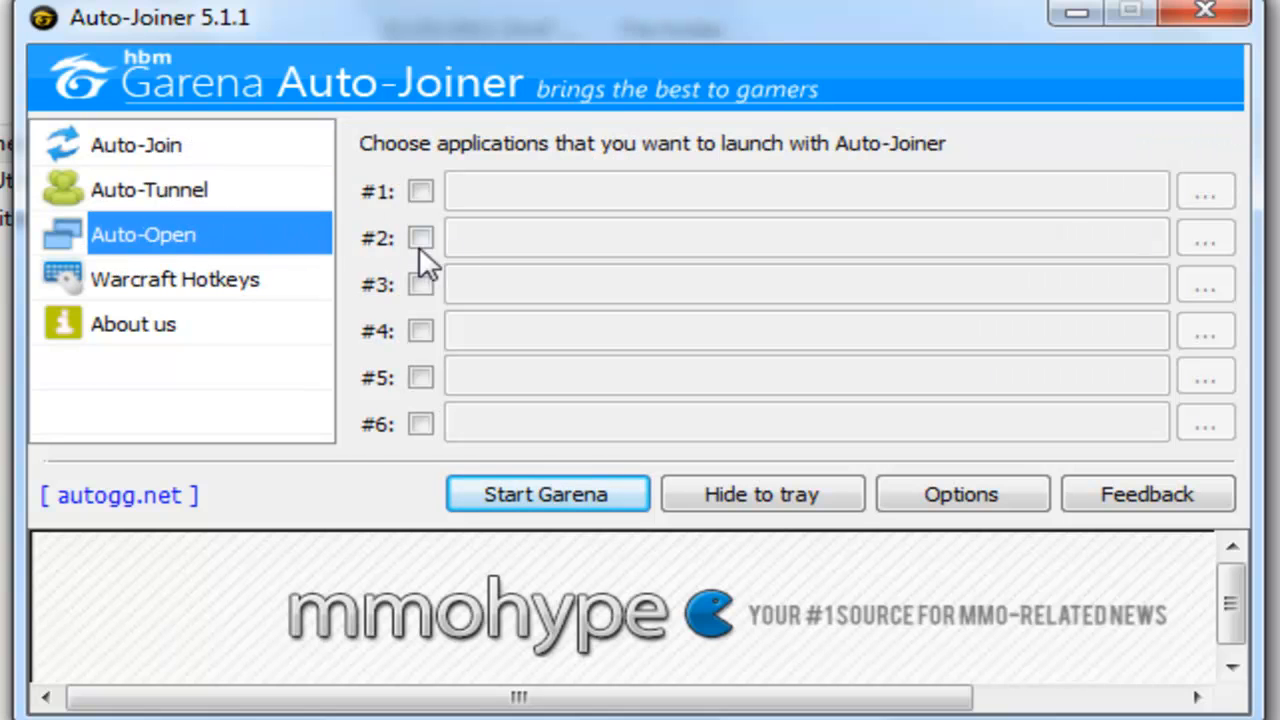
mouse_move(590, 290)
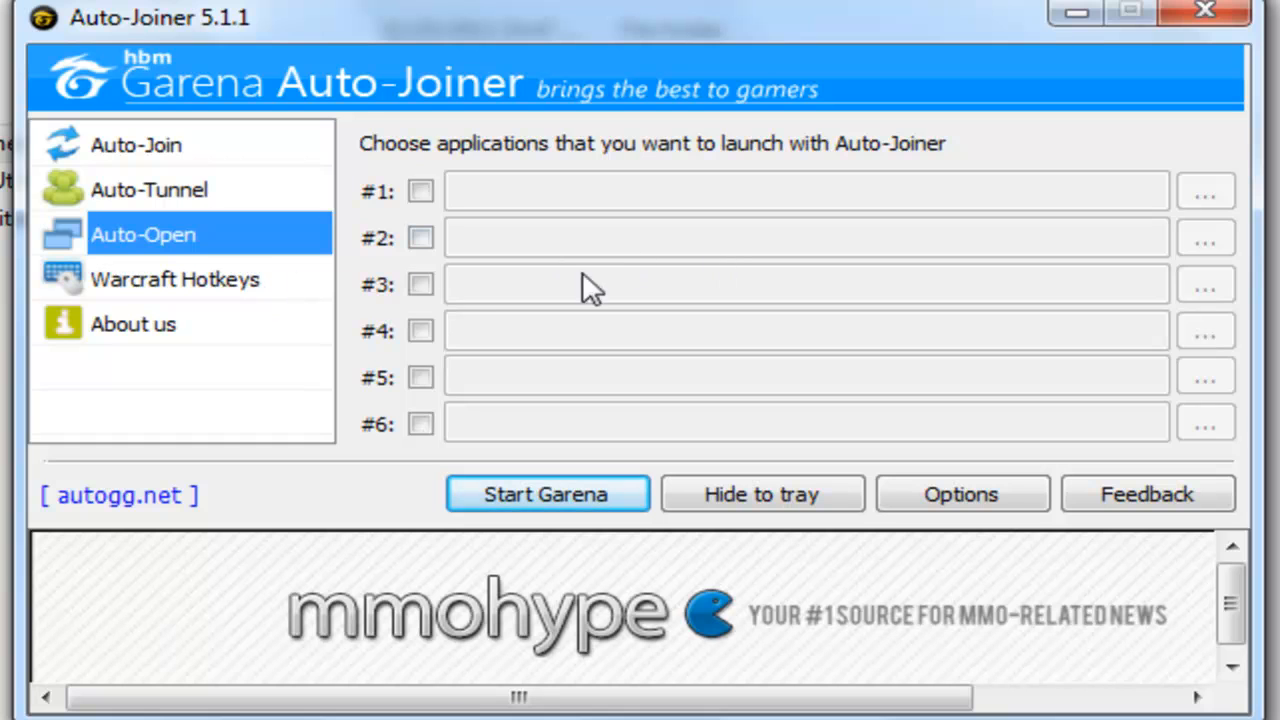
left_click(176, 280)
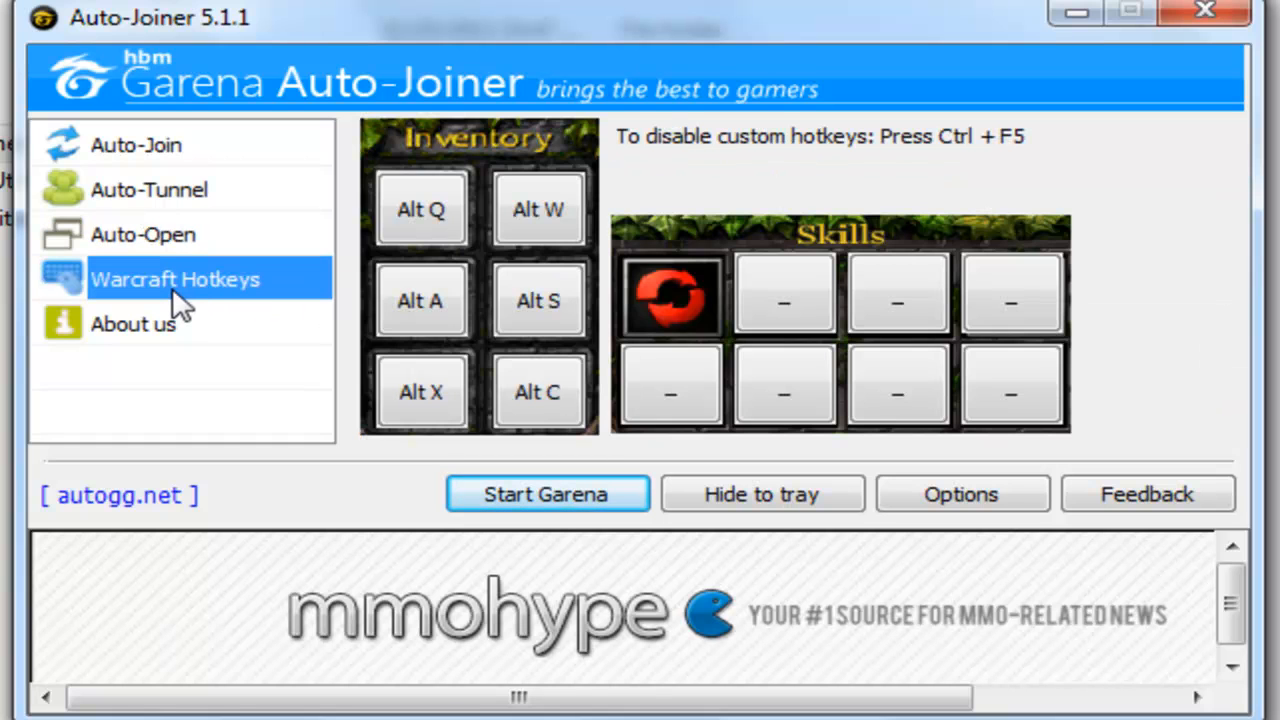
mouse_move(384, 290)
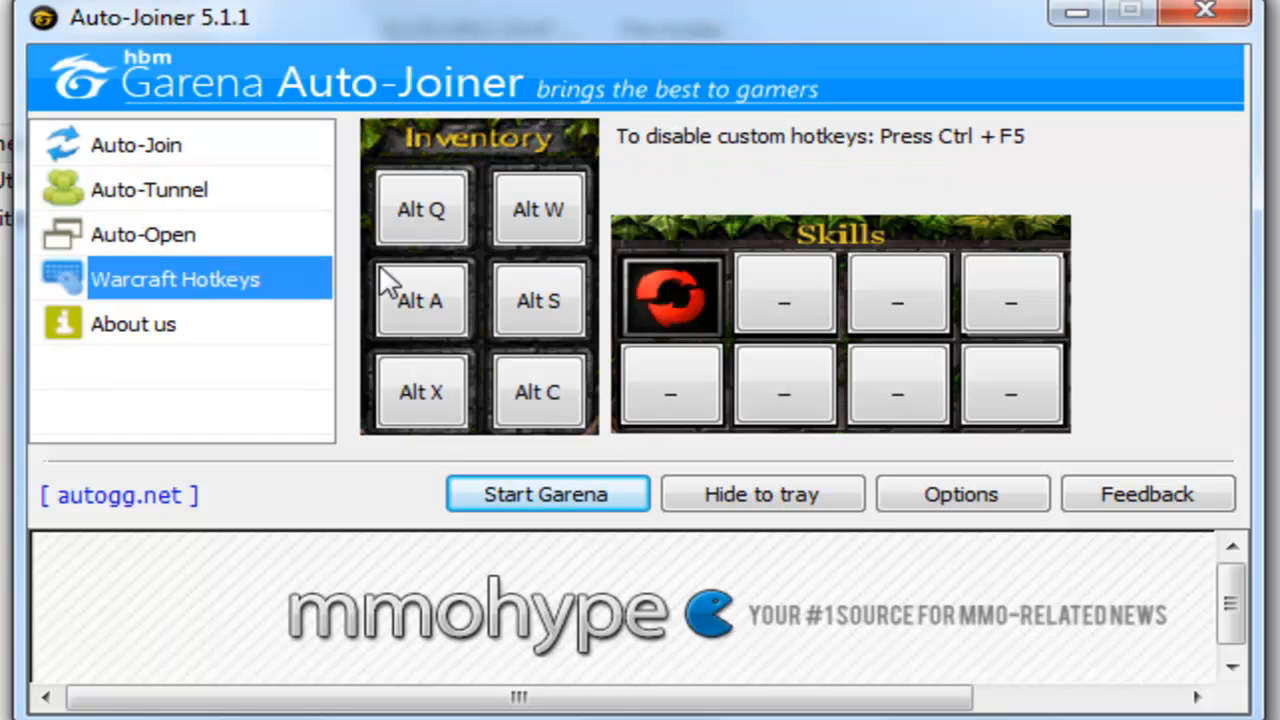
mouse_move(504, 150)
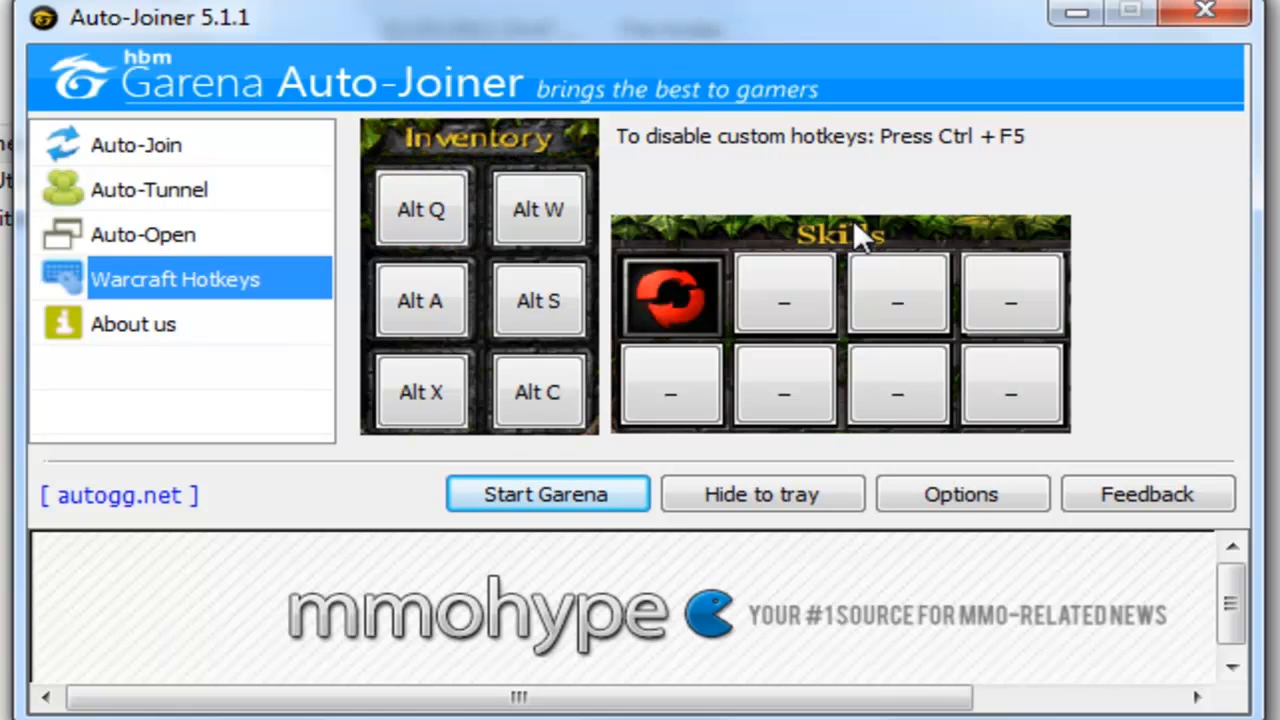
mouse_move(760, 244)
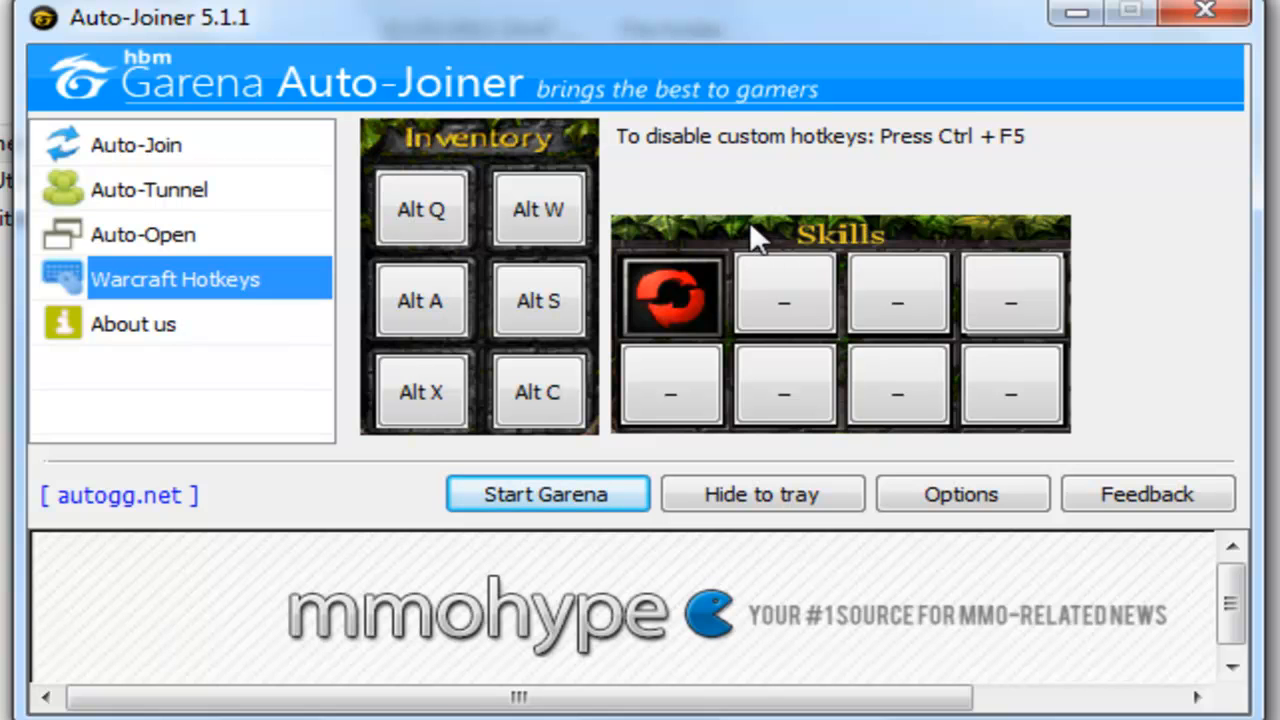
mouse_move(852, 232)
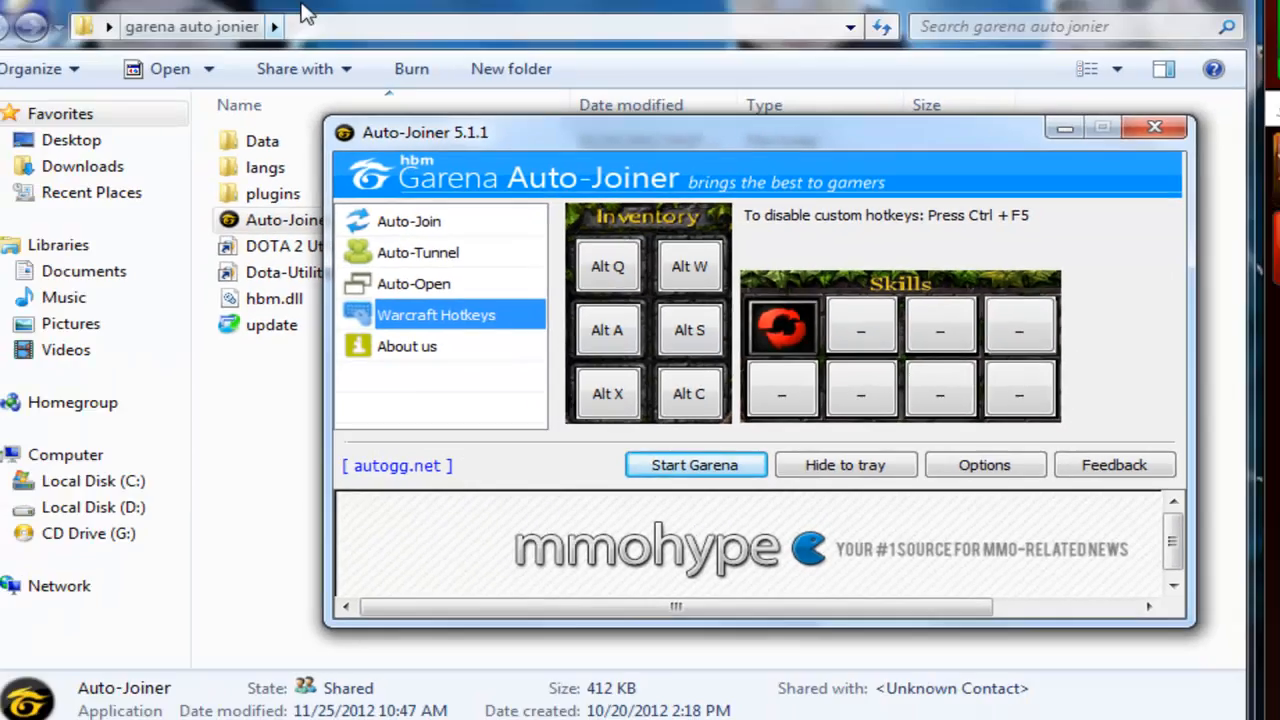
Return to the Windows Explorer listing of the garena auto joiner folder.
left_click(1156, 124)
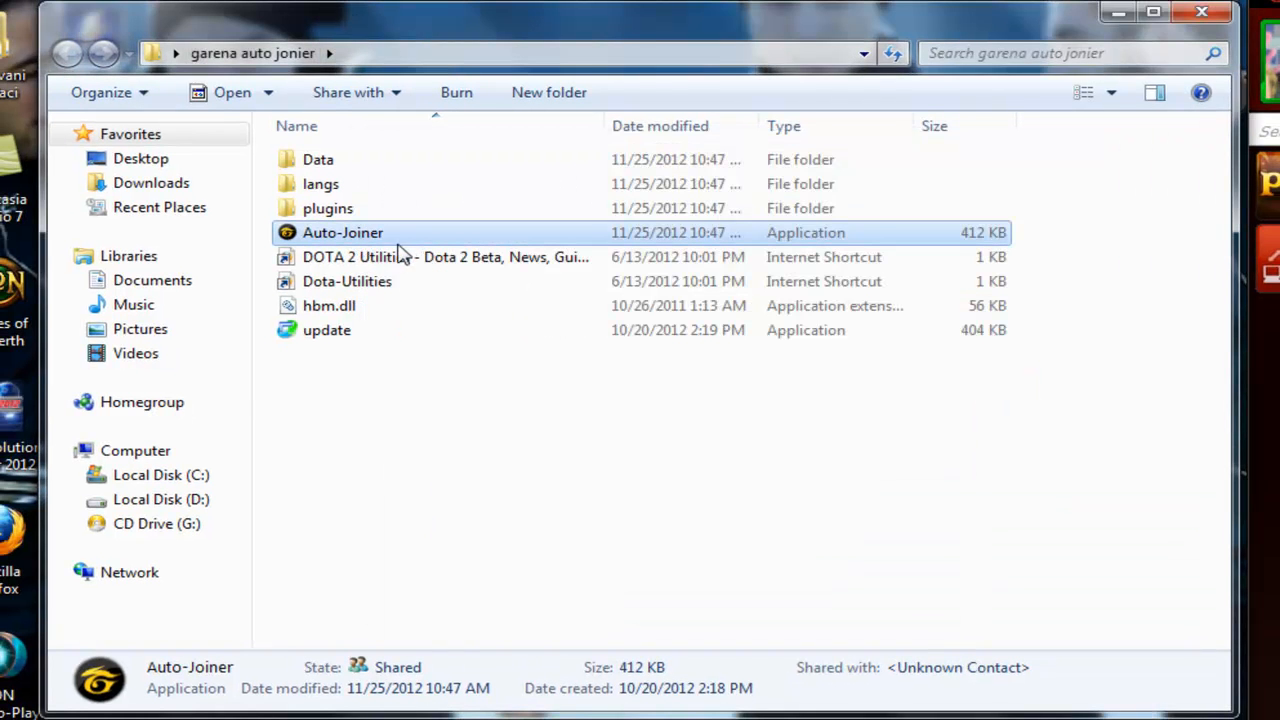
mouse_move(398, 240)
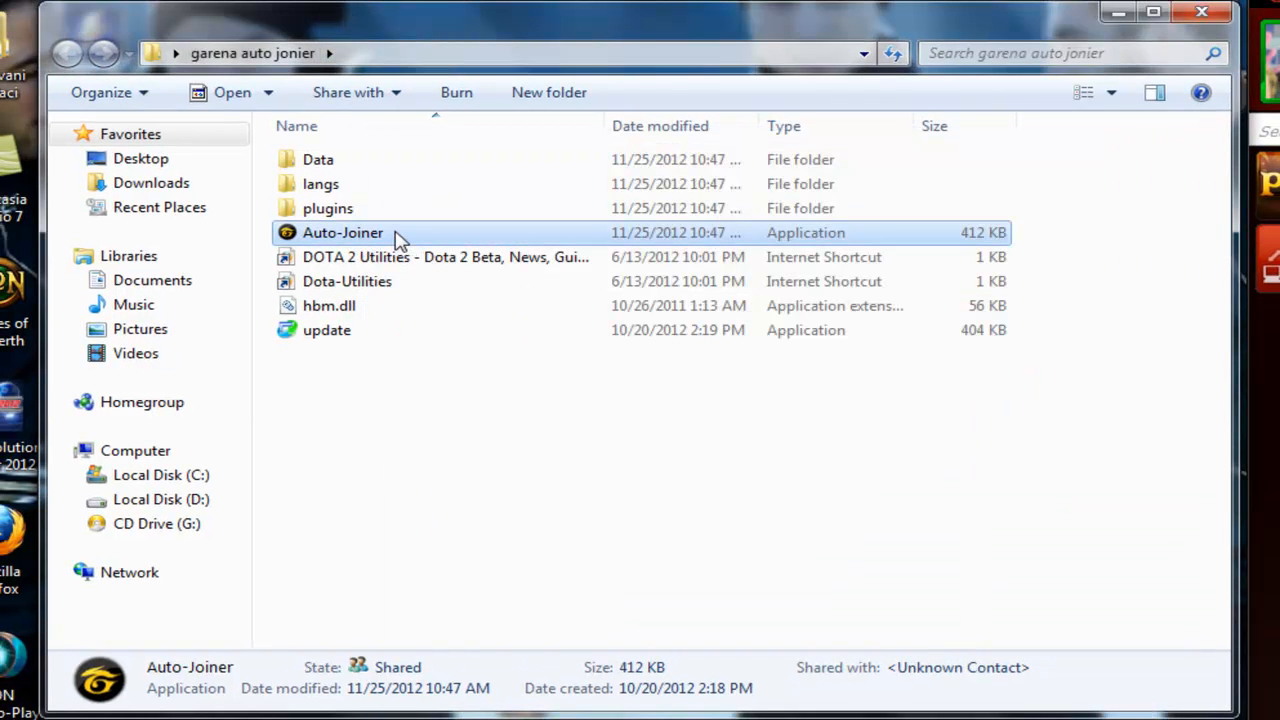
mouse_move(430, 240)
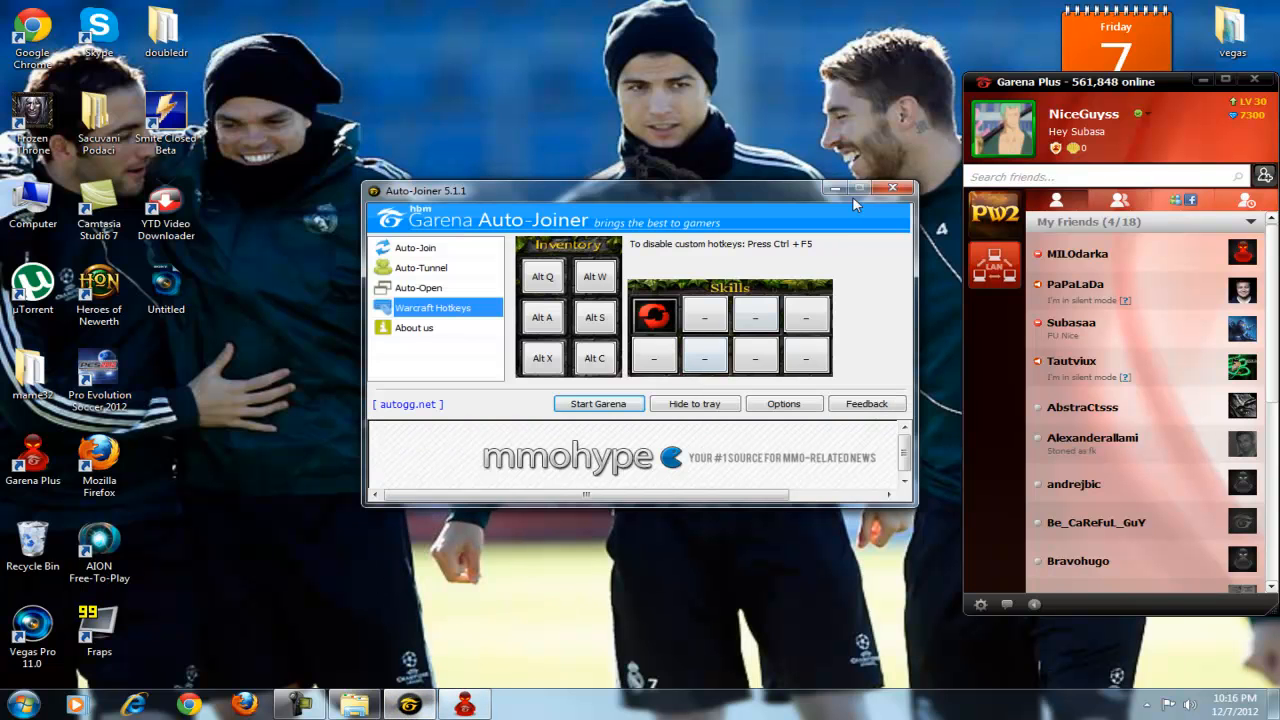
Hide Auto-Joiner to the tray and bring up the Garena LAN Game client on its Game tab.
left_click(892, 188)
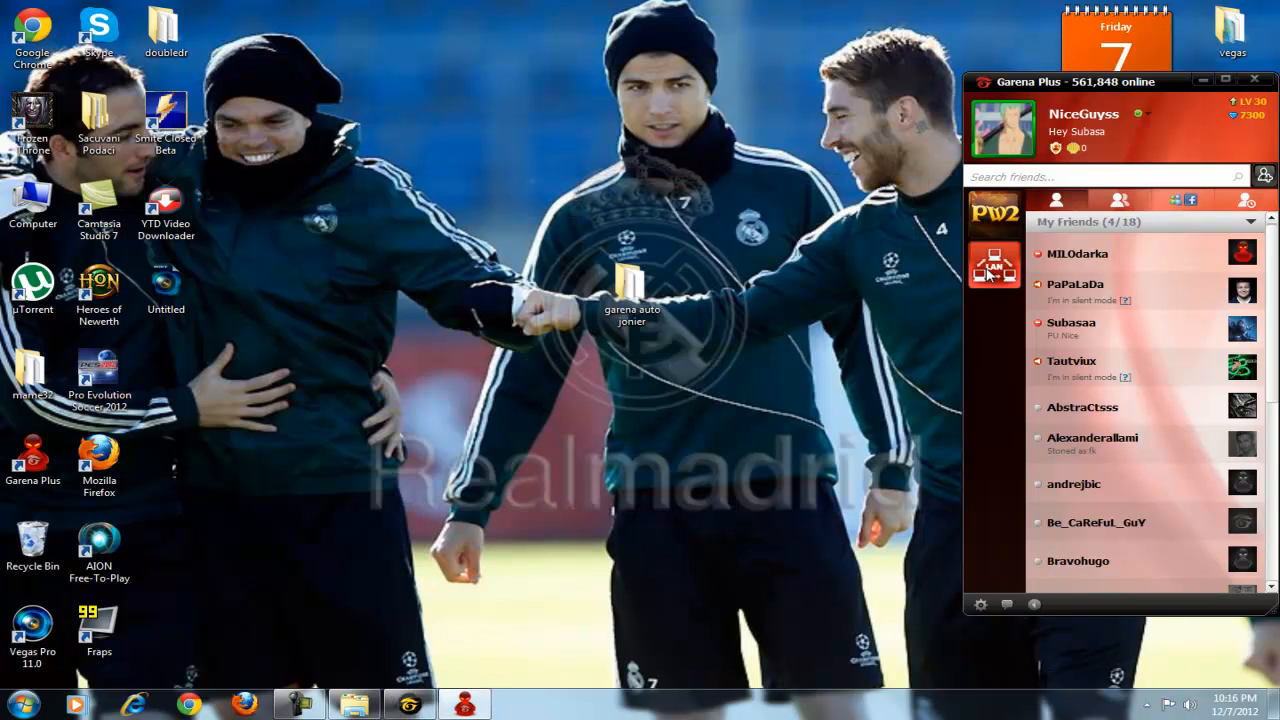
left_click(1279, 80)
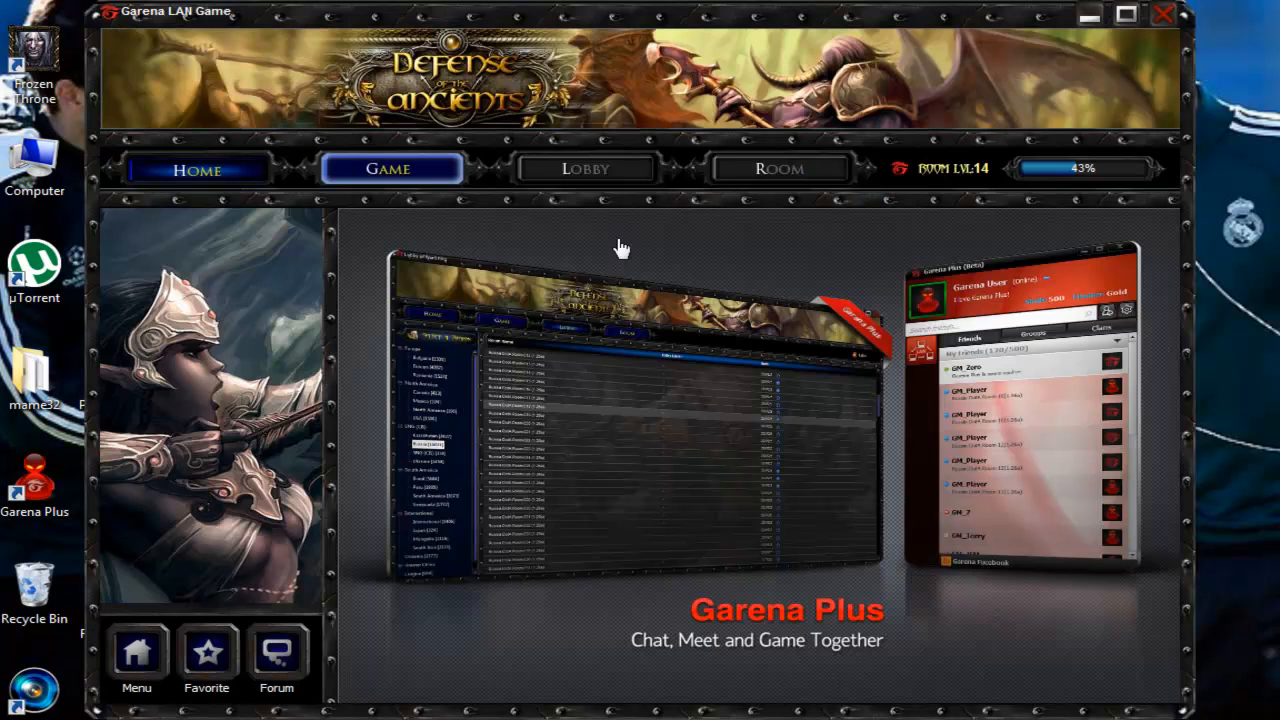
Enter the War3 RPG Europe lobby and let Auto-Joiner join the full Europe DotA Room 02.
left_click(392, 168)
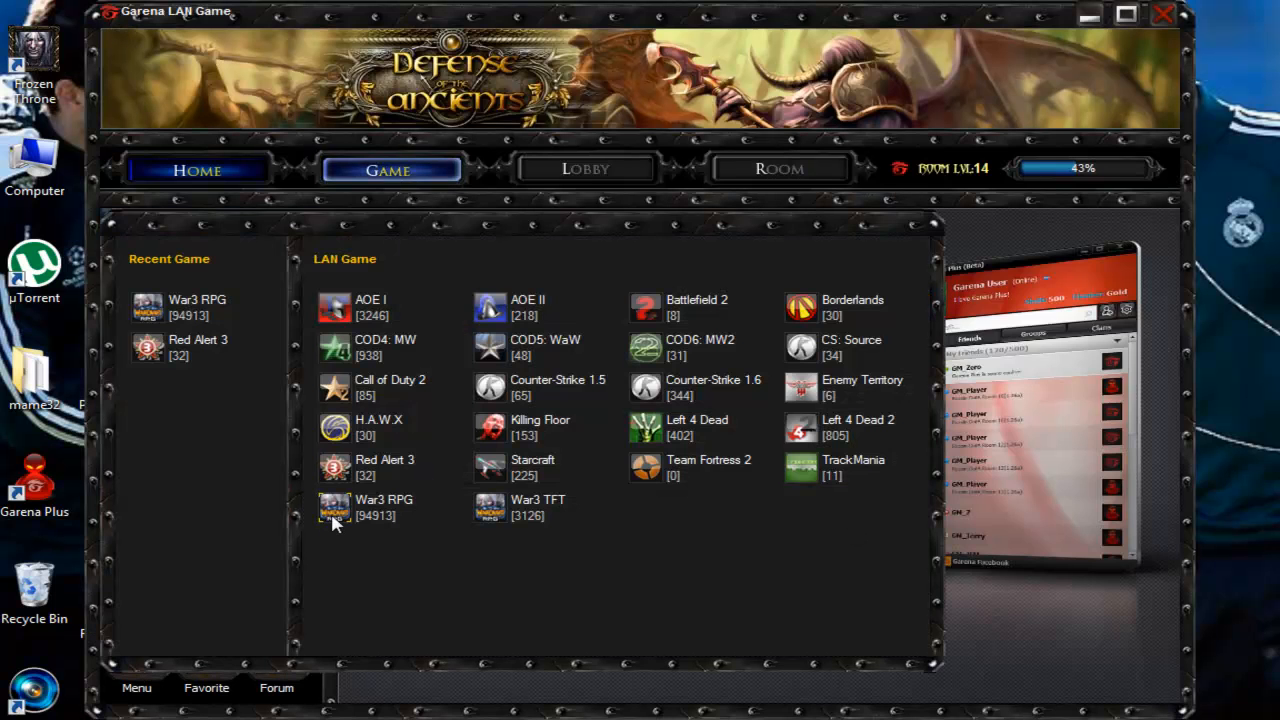
left_click(584, 168)
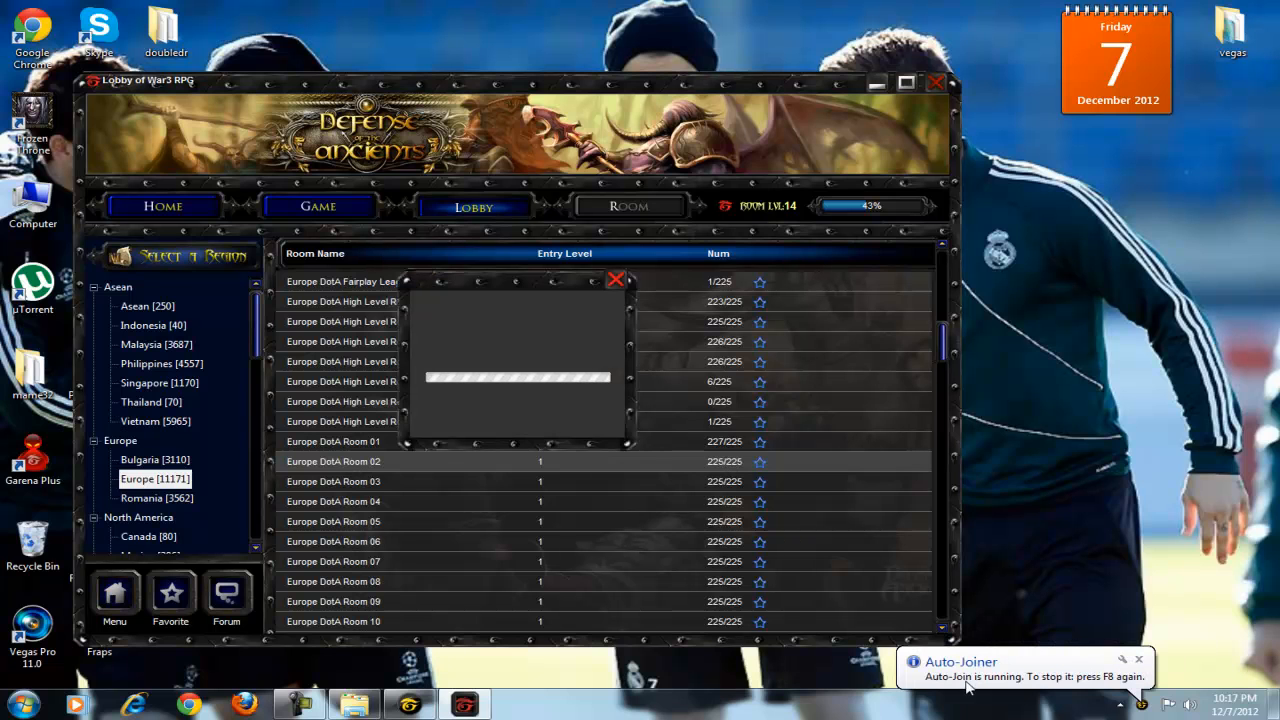
mouse_move(1044, 694)
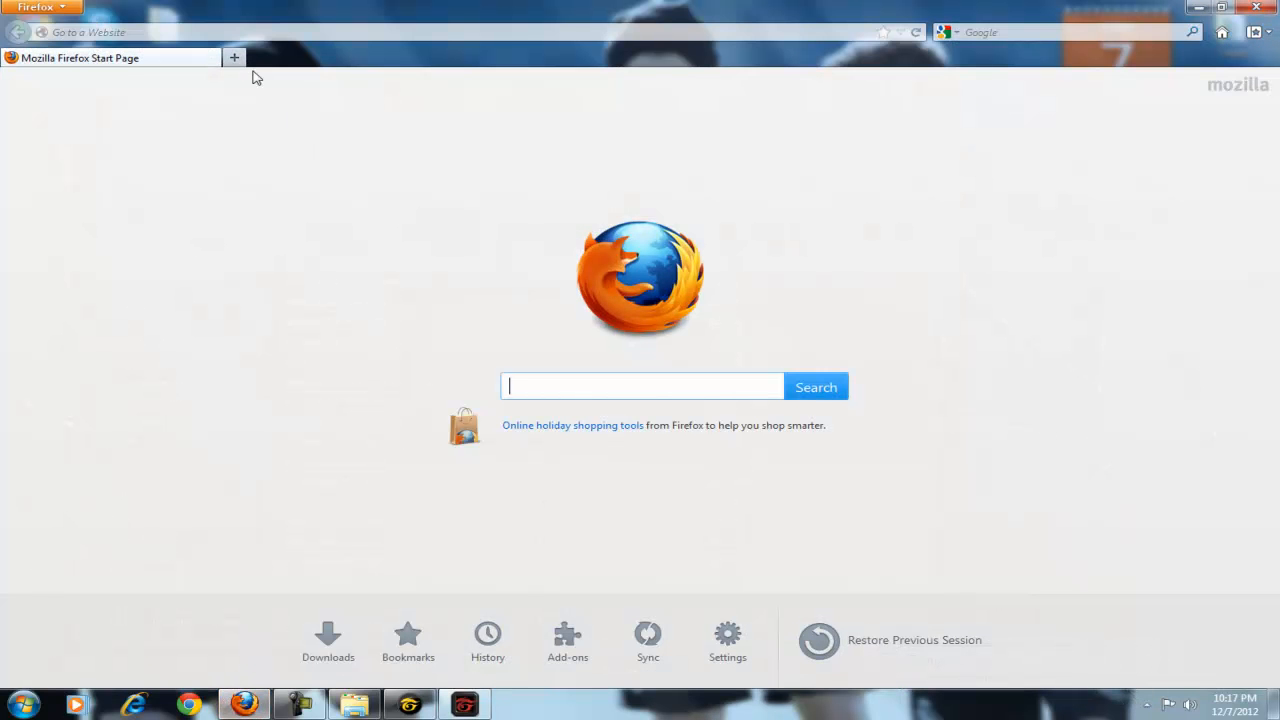
left_click(232, 56)
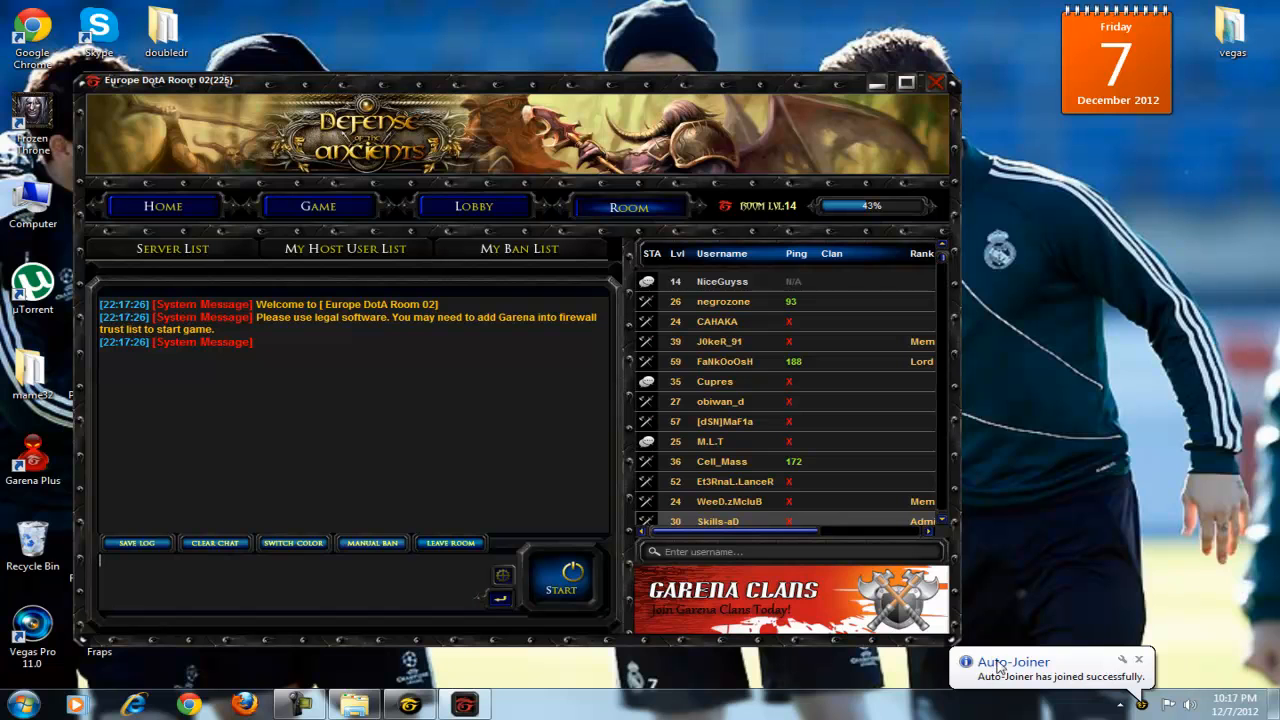
mouse_move(1100, 684)
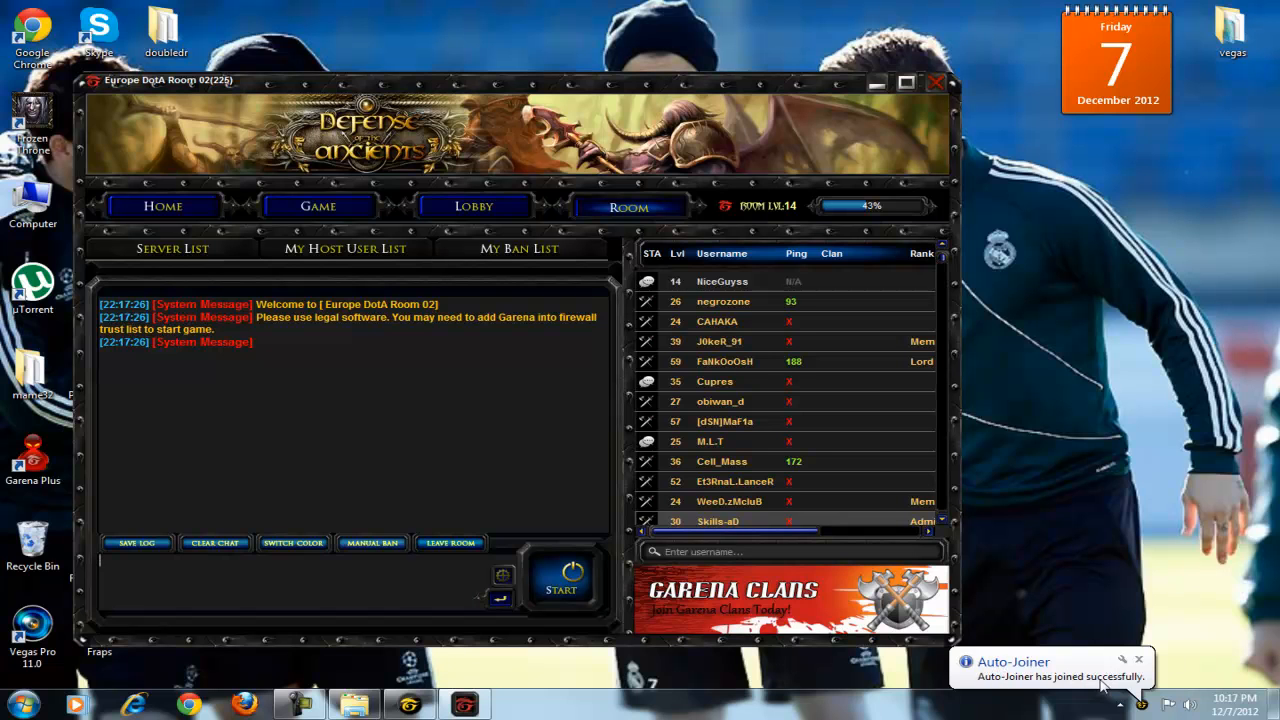
mouse_move(1000, 576)
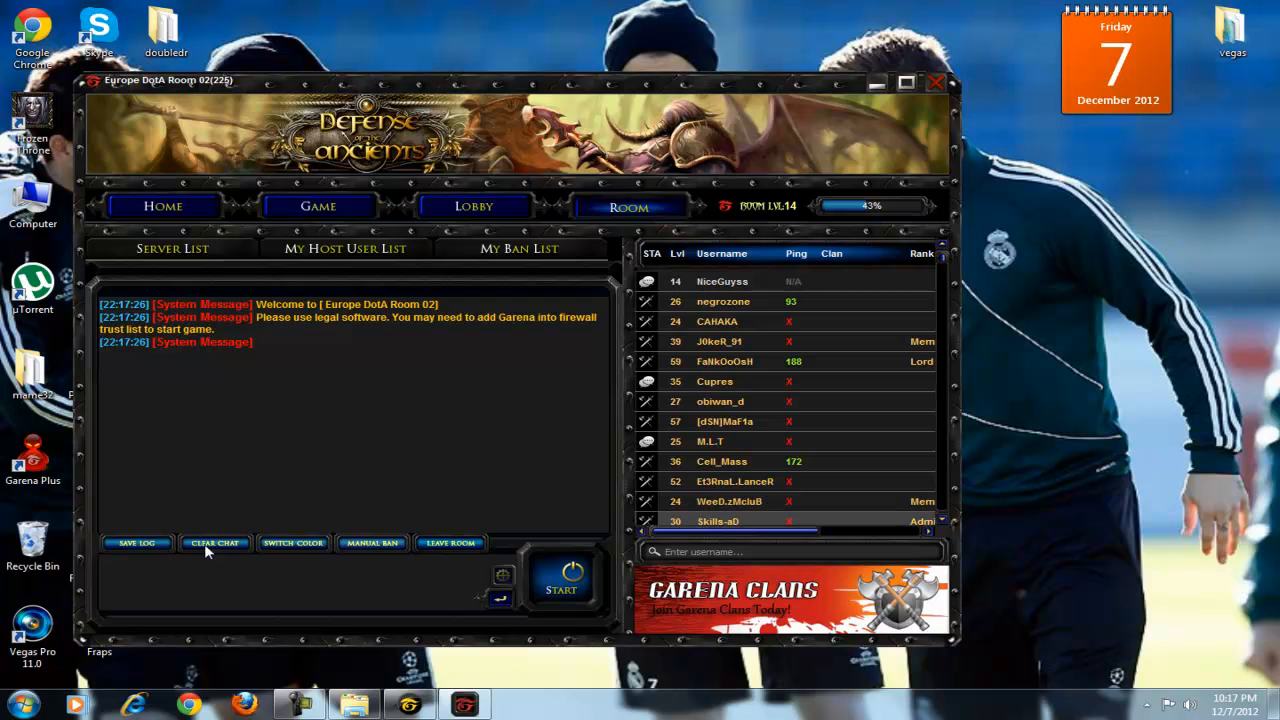
Clear the welcome messages from the Europe DotA Room 02 chat log.
left_click(214, 544)
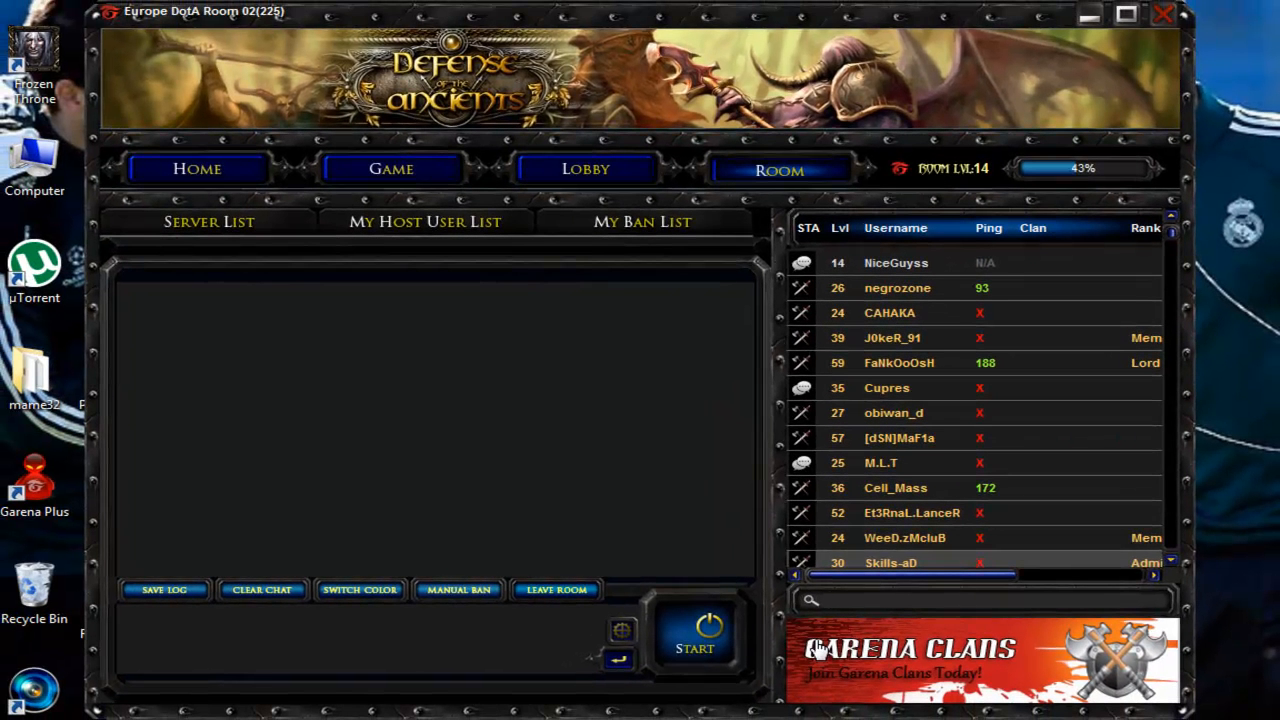
mouse_move(886, 646)
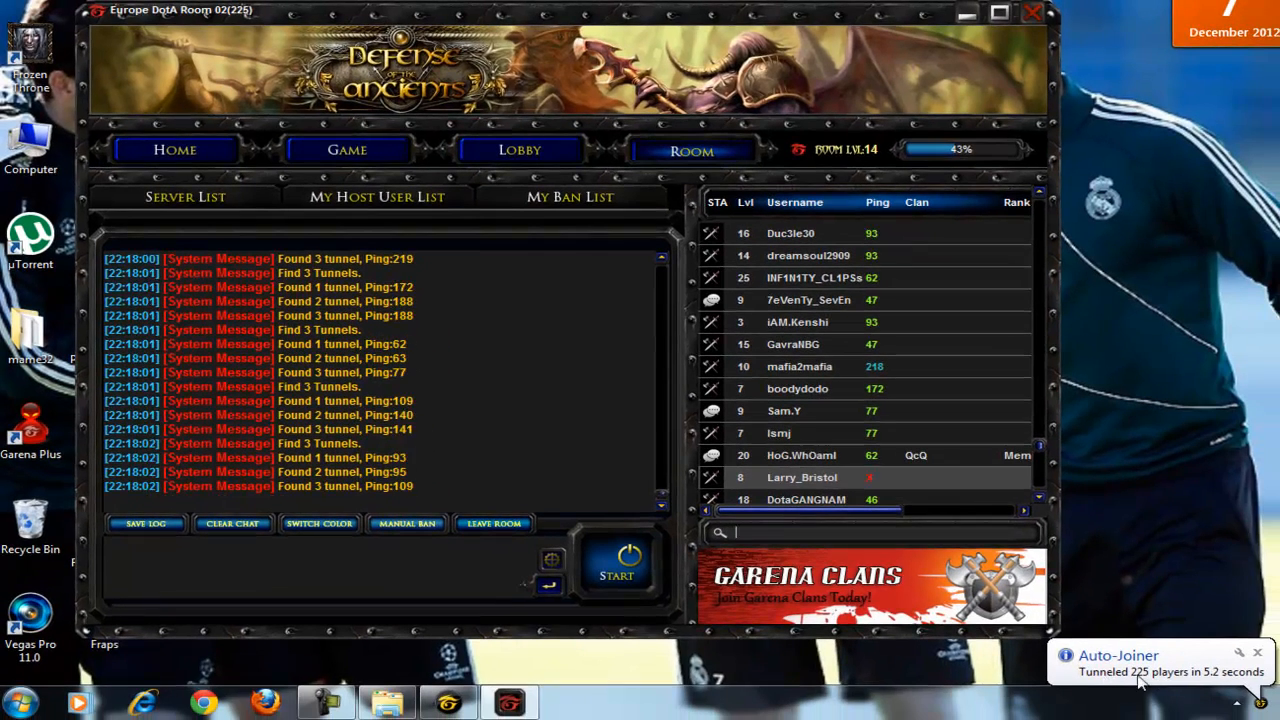
mouse_move(1214, 684)
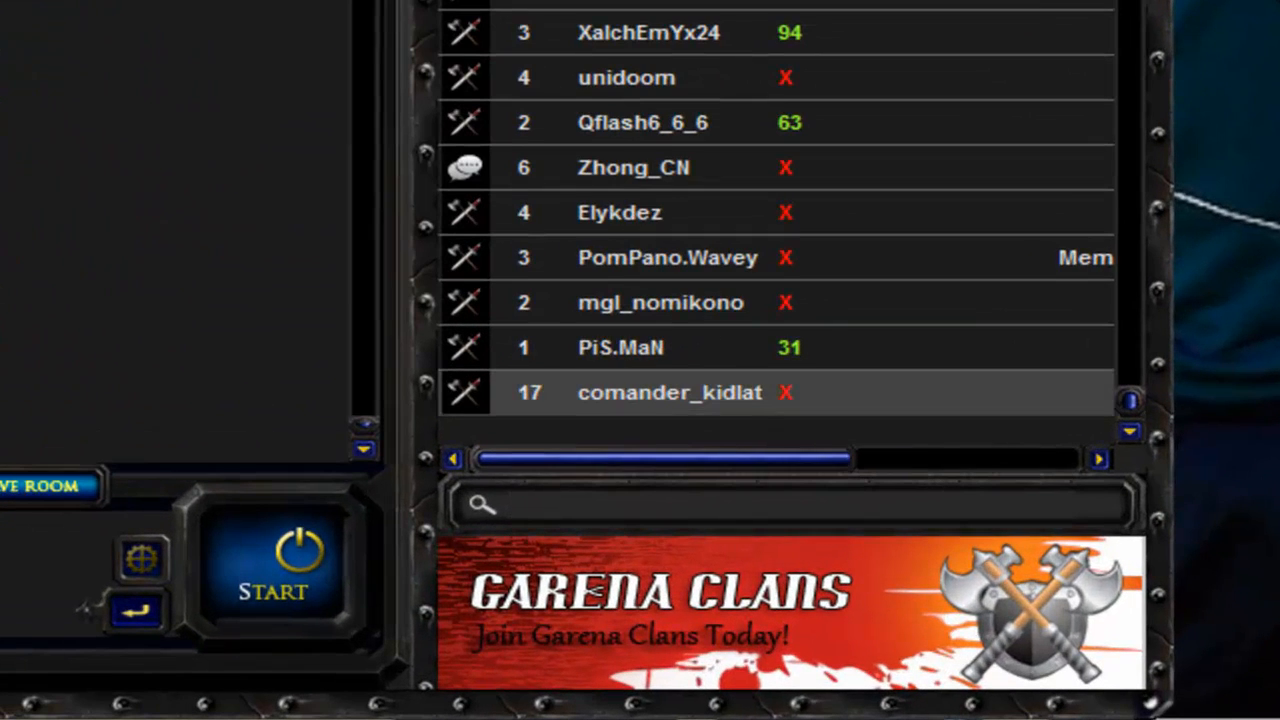
mouse_move(1060, 488)
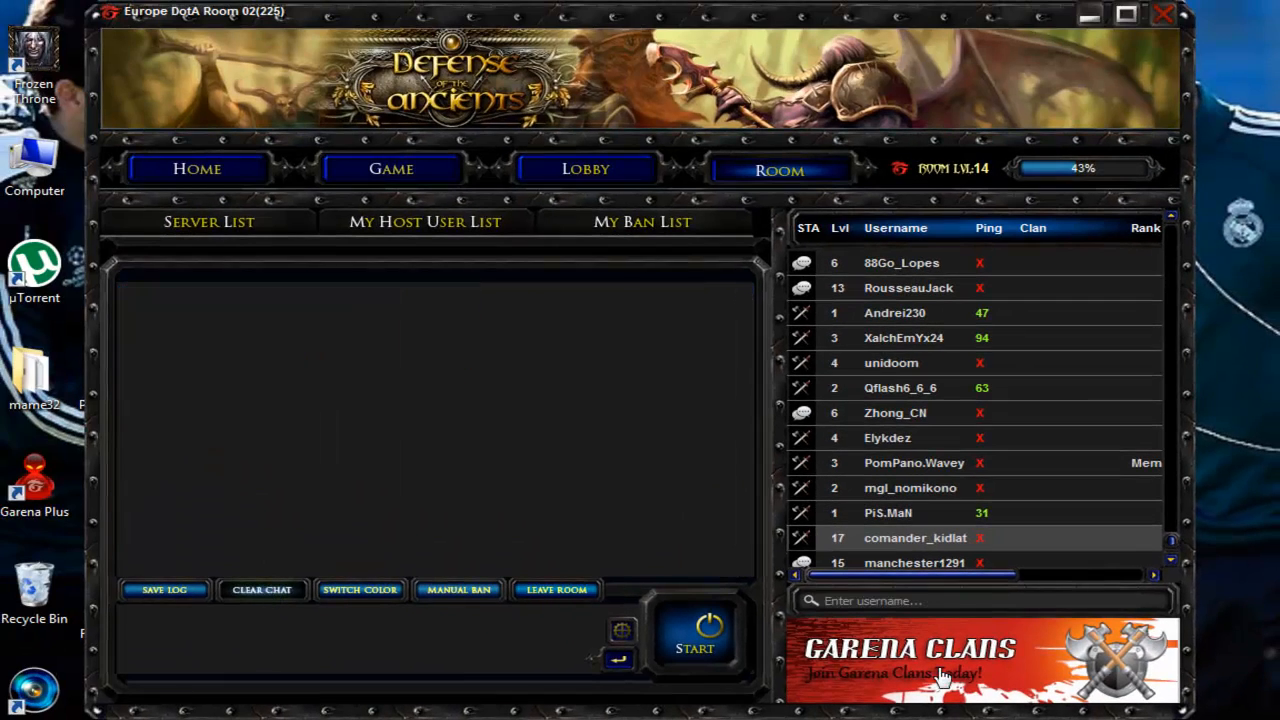
Show the empty My Host User List while players display updated ping values.
left_click(980, 600)
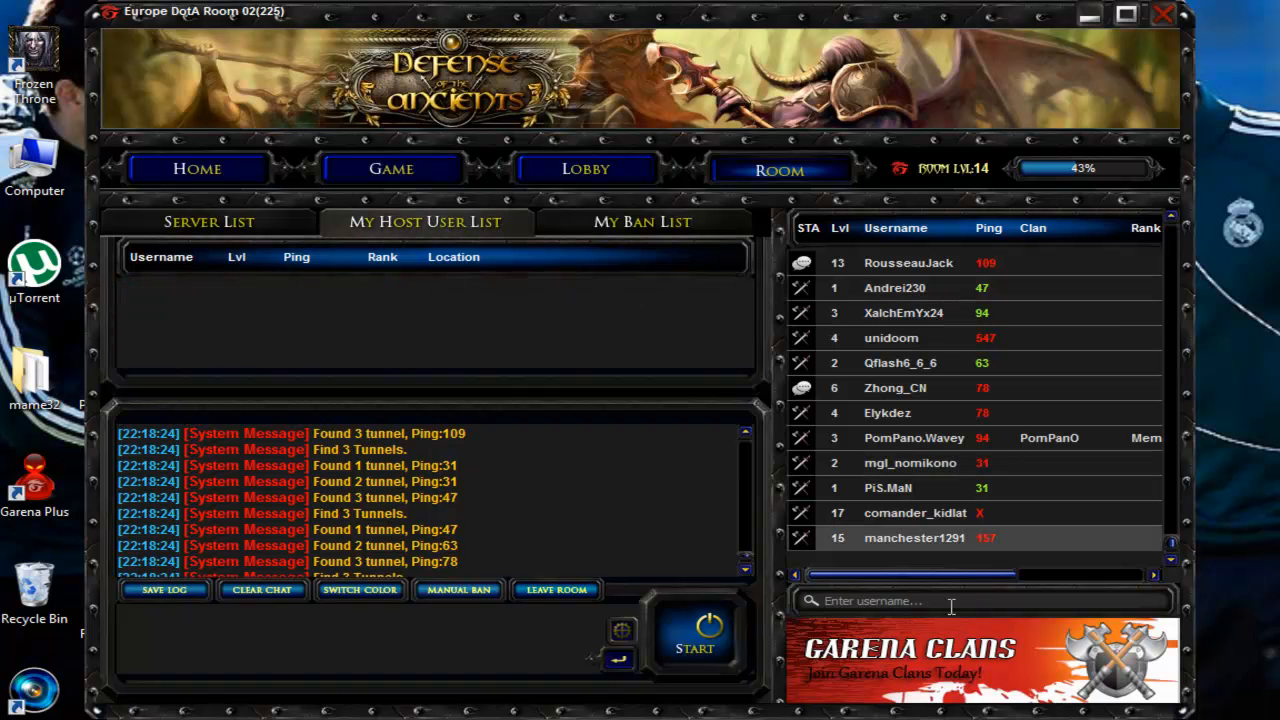
mouse_move(450, 296)
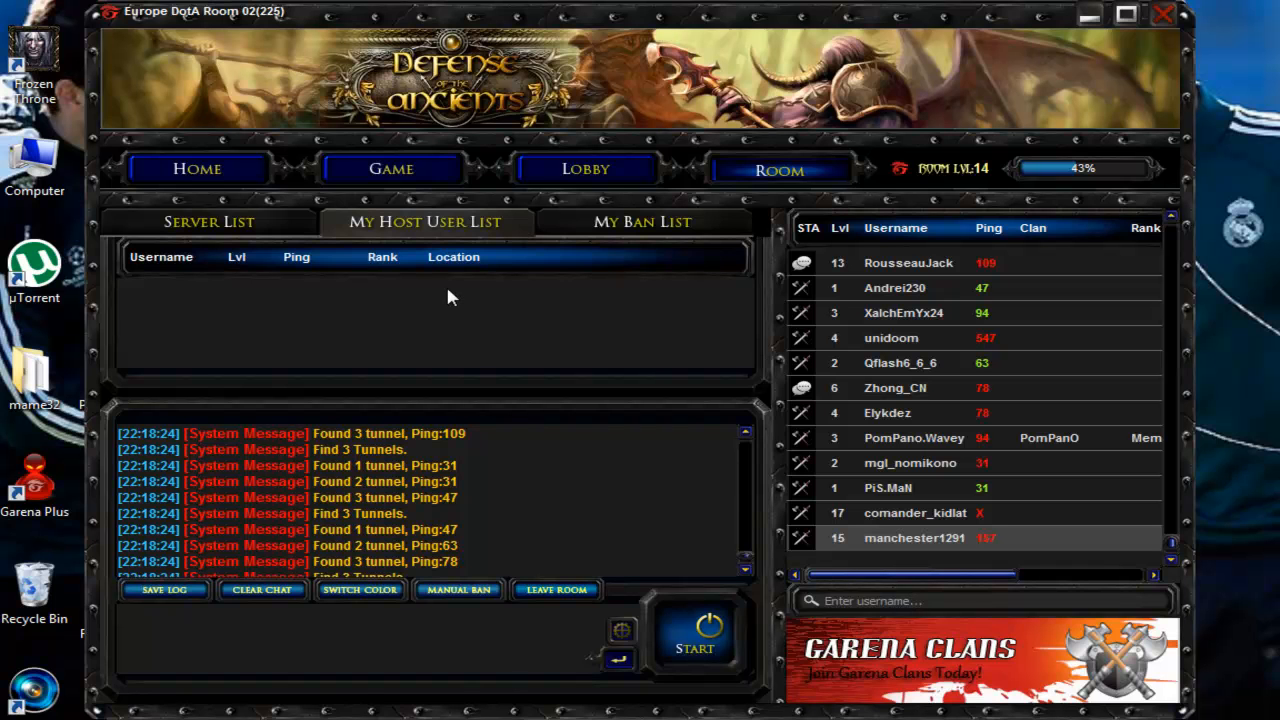